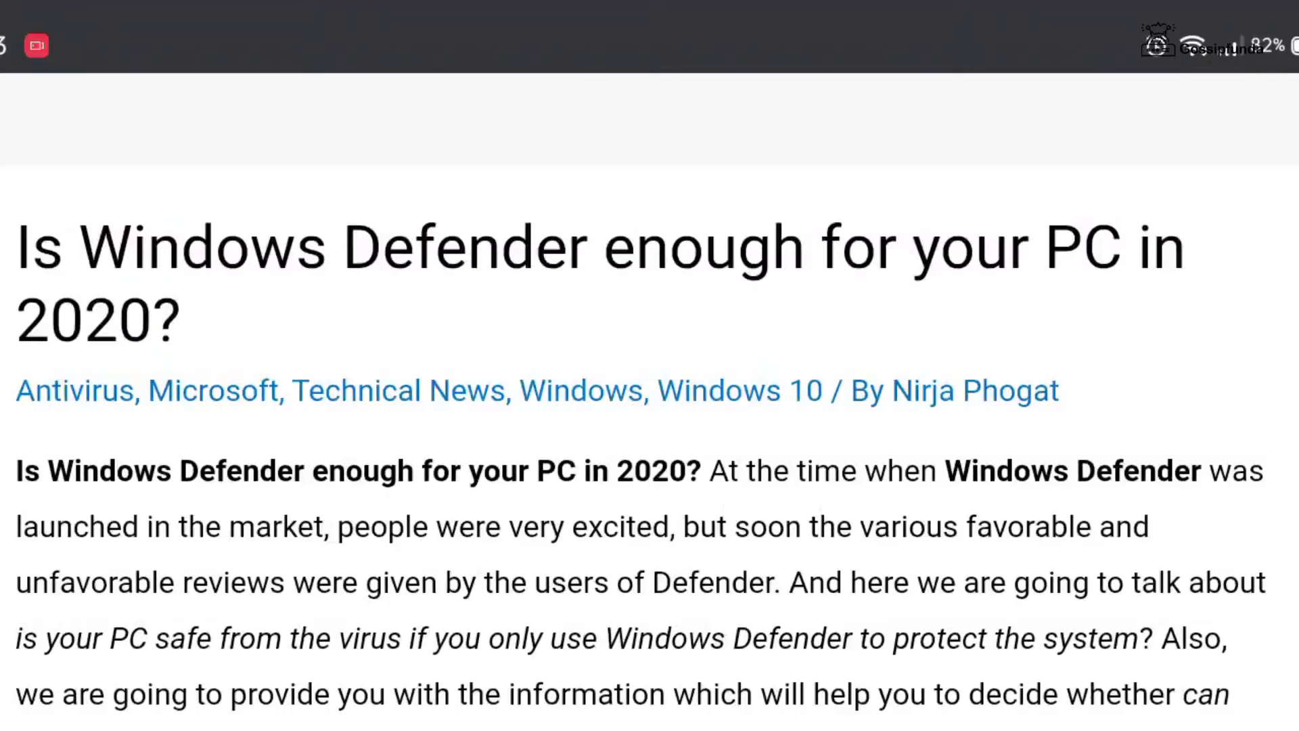
scroll(down, 3)
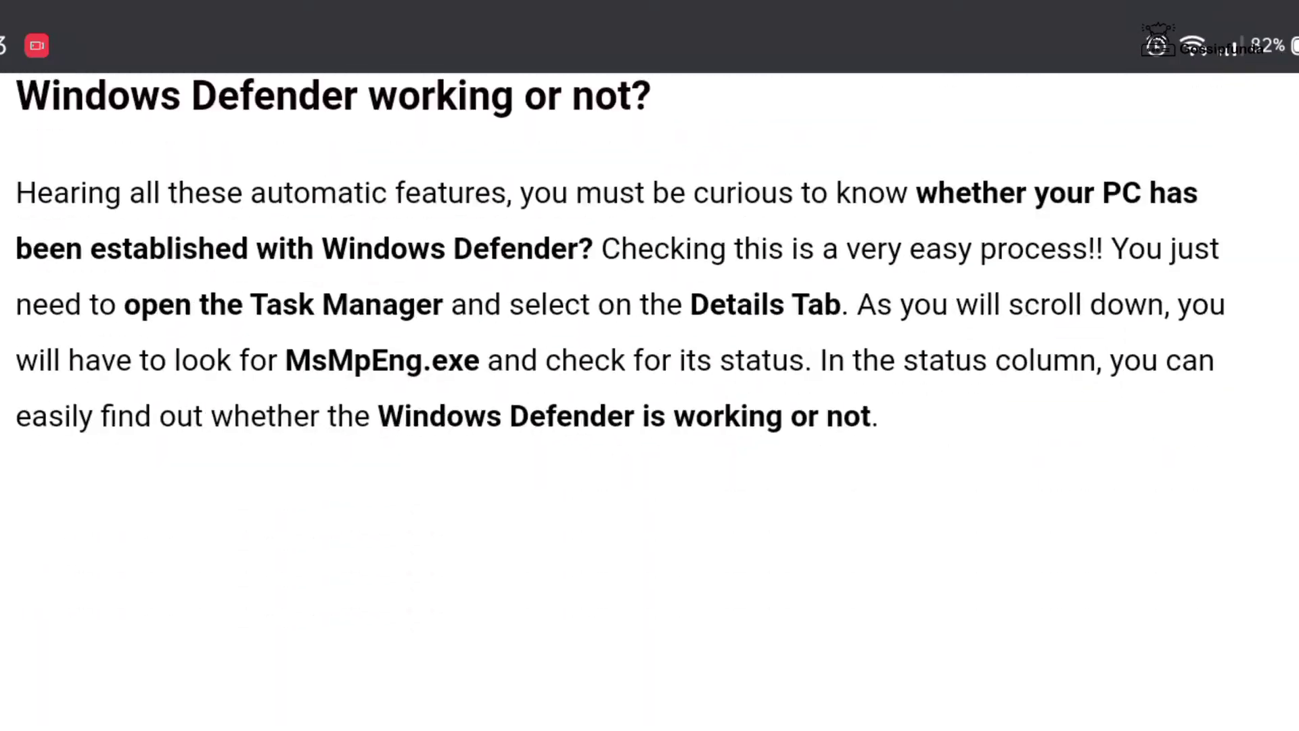
scroll(down, 3)
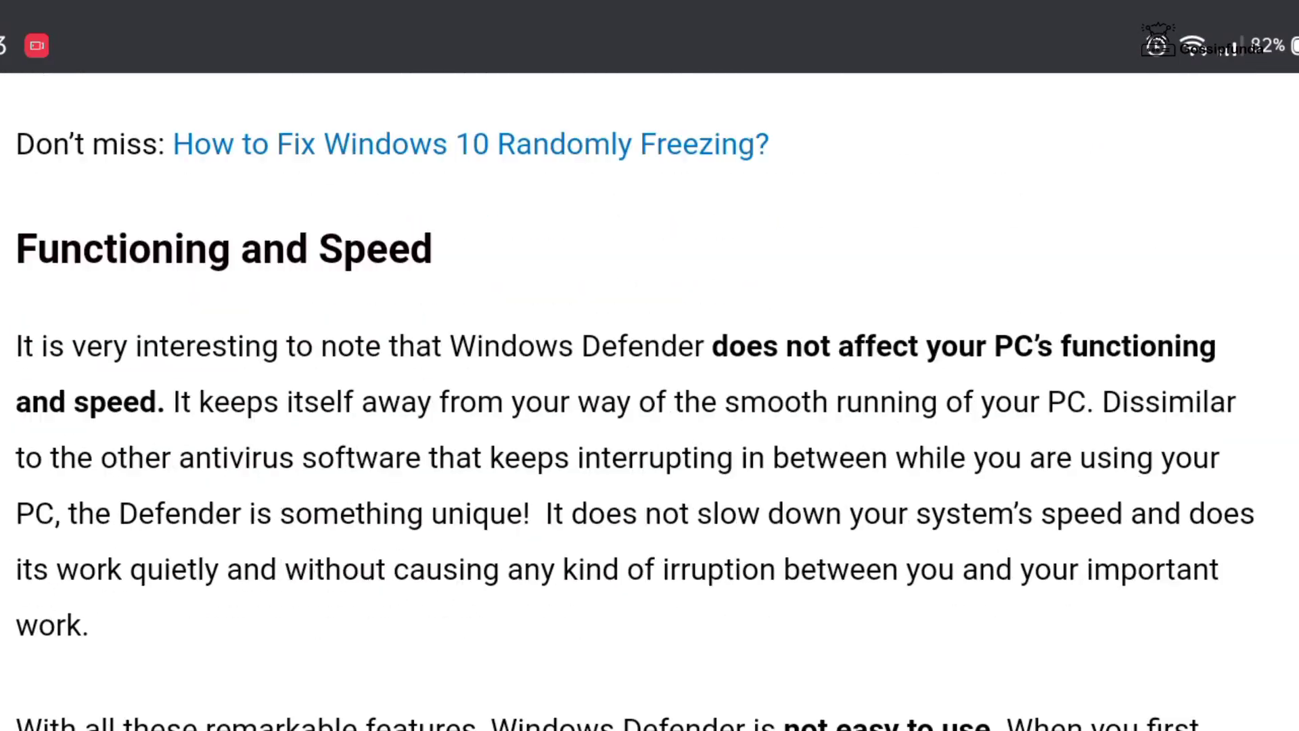
scroll(down, 3)
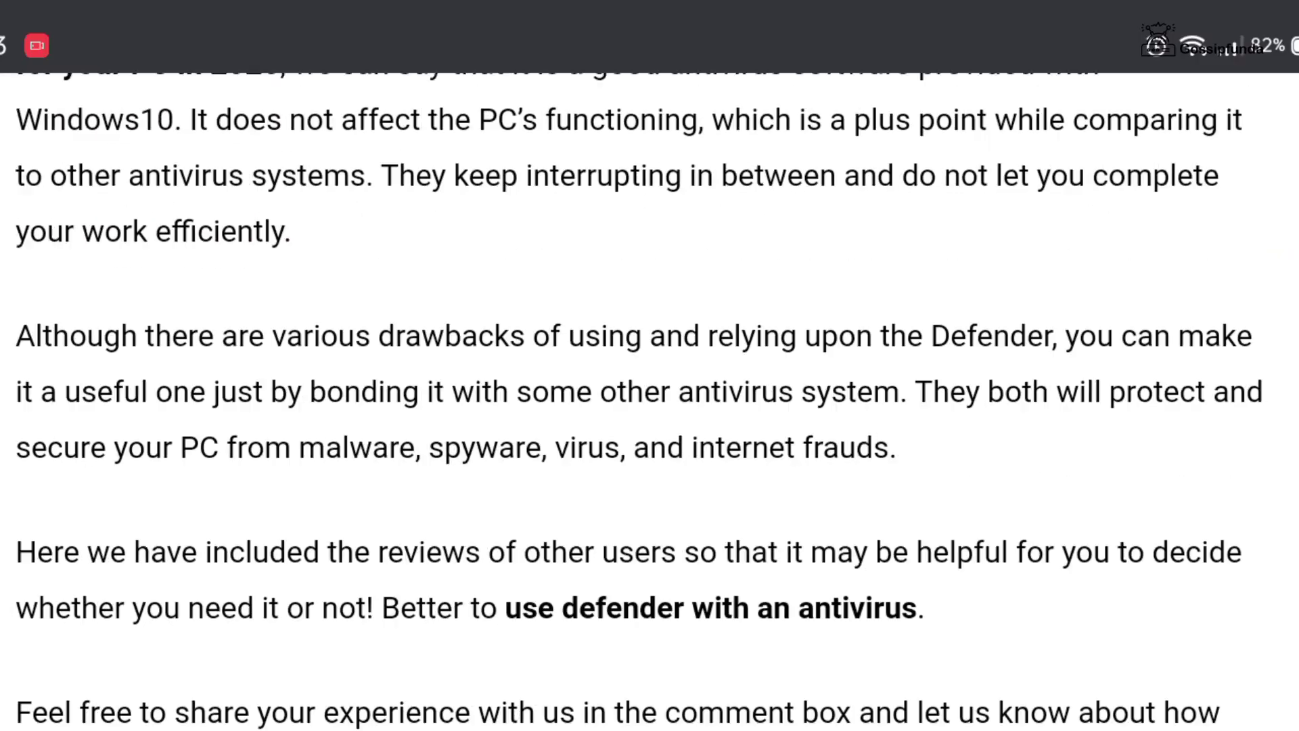